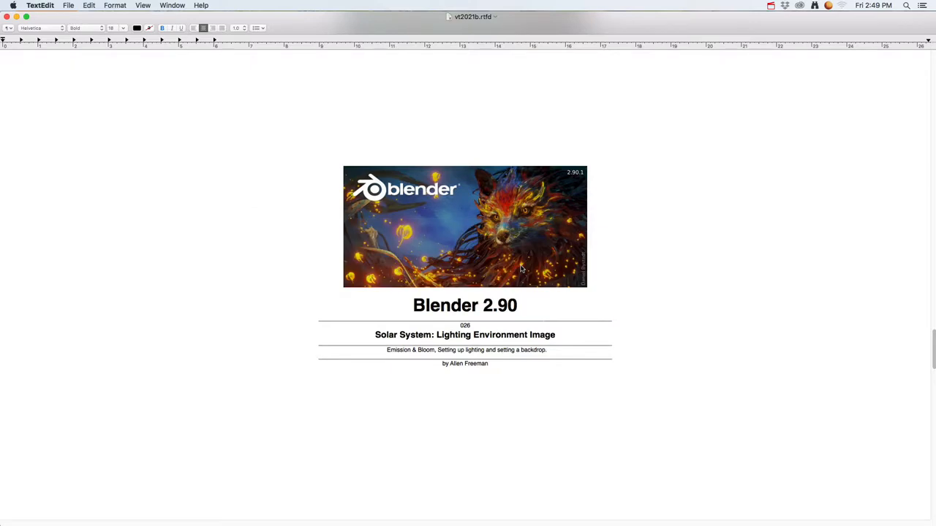
mouse_move(637, 295)
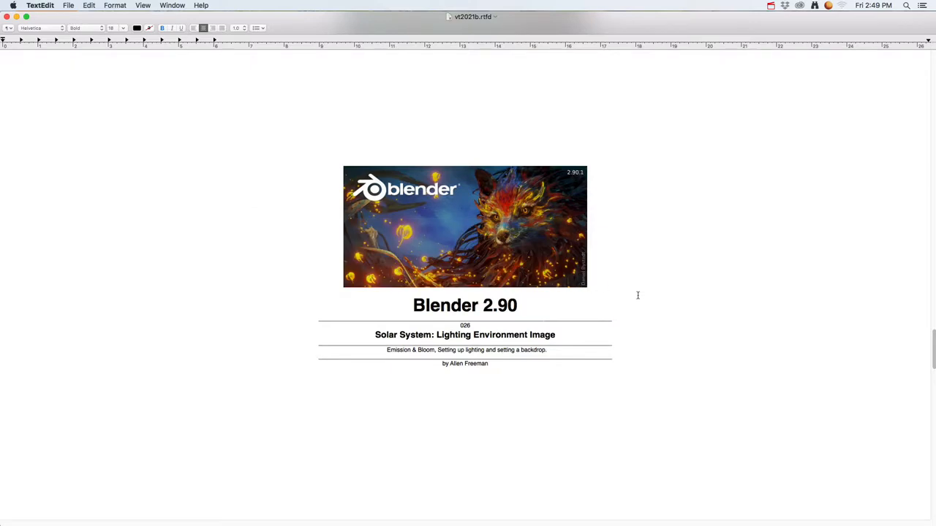
mouse_move(512, 336)
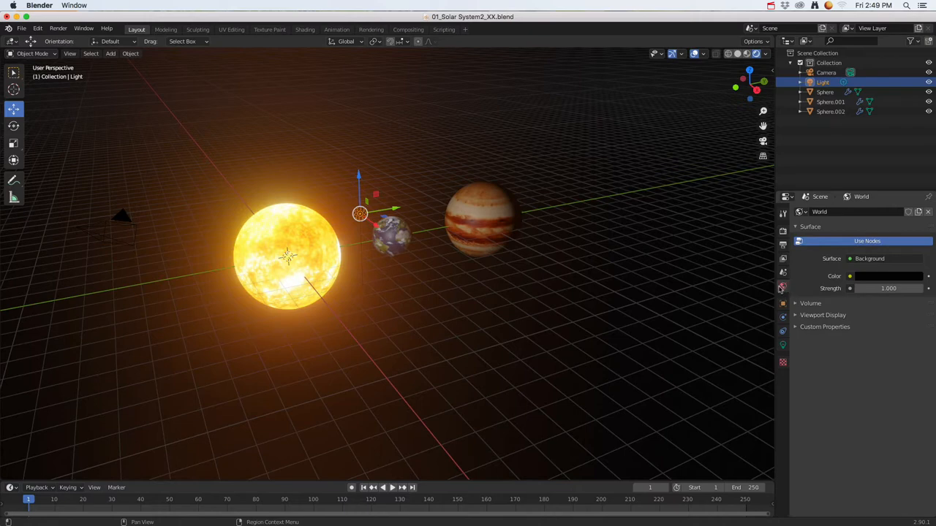
mouse_move(782, 287)
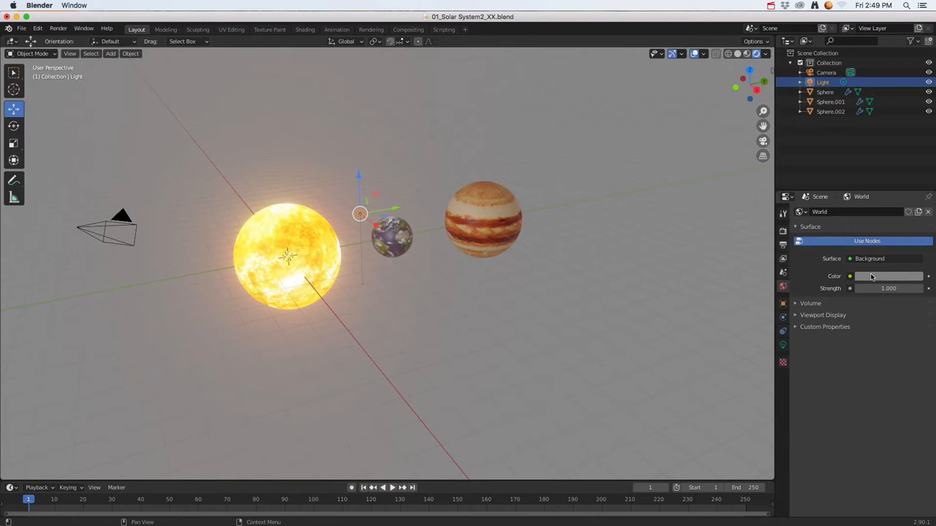
Return the world background colour to dark and drag the light toward the sun.
click(888, 275)
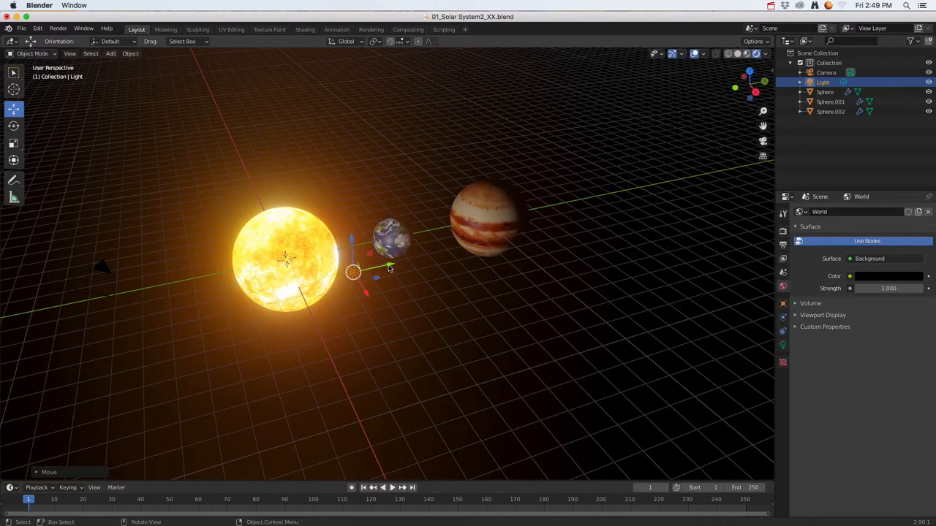
drag(354, 272, 124, 323)
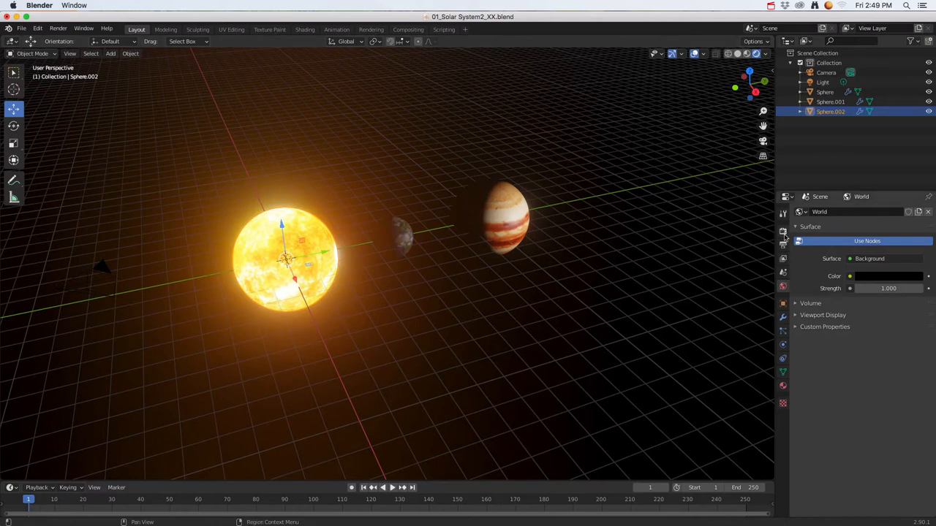
Show the Eevee render settings with Bloom, then select the scene's Light in the Outliner.
click(783, 231)
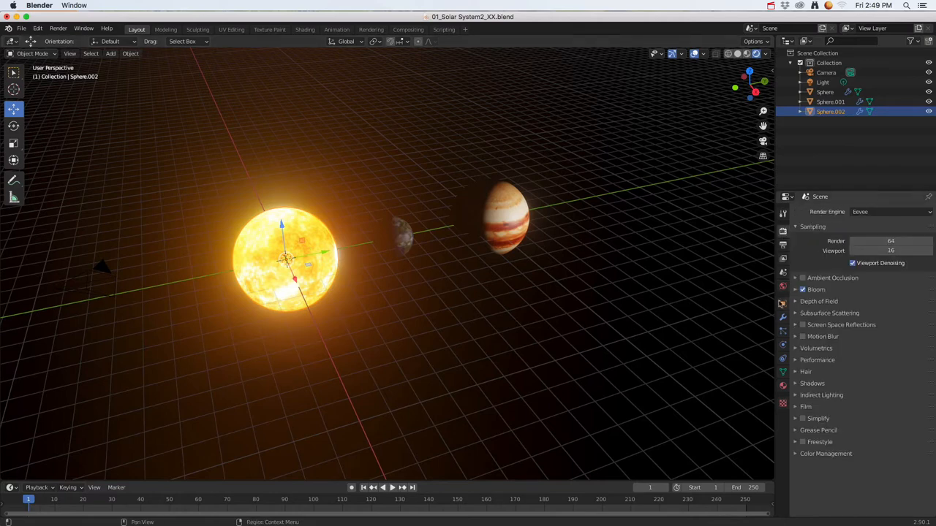
click(783, 299)
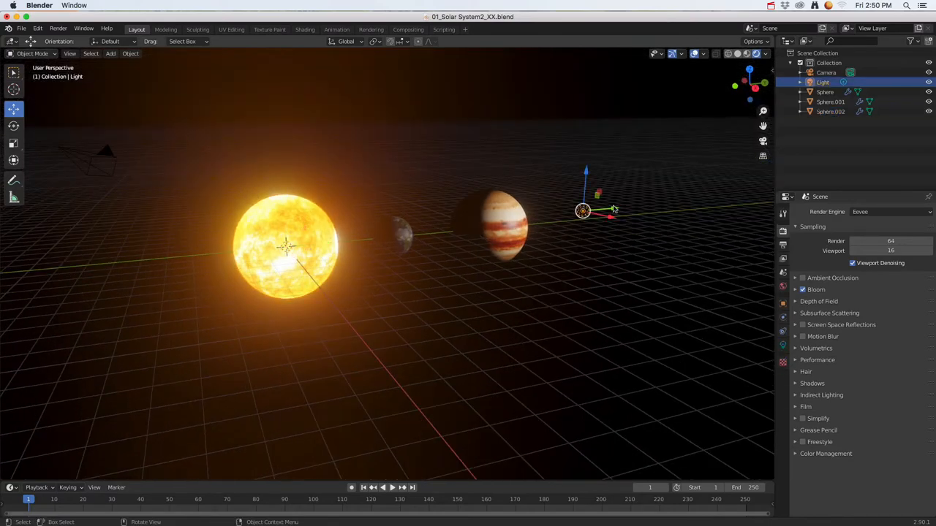
Drag the light past the planets and into the centre of the sun.
drag(582, 212, 412, 225)
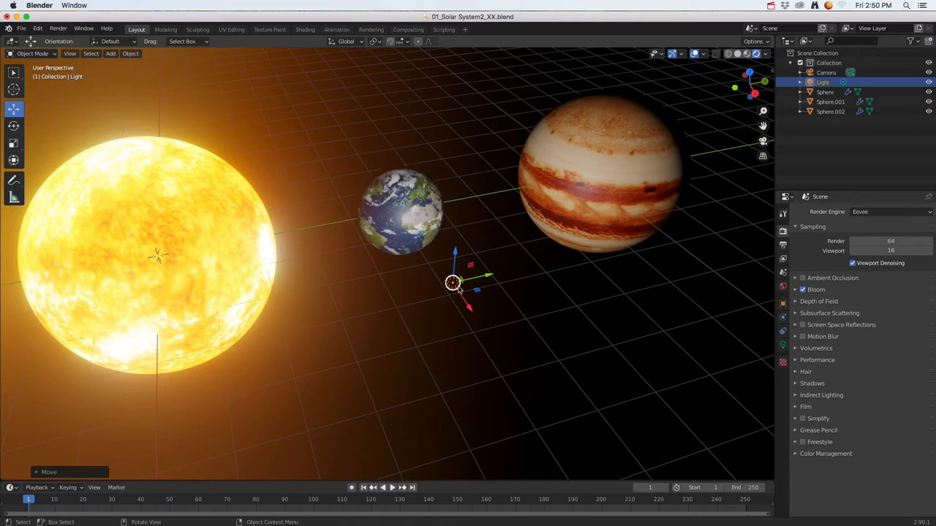
drag(453, 283, 661, 234)
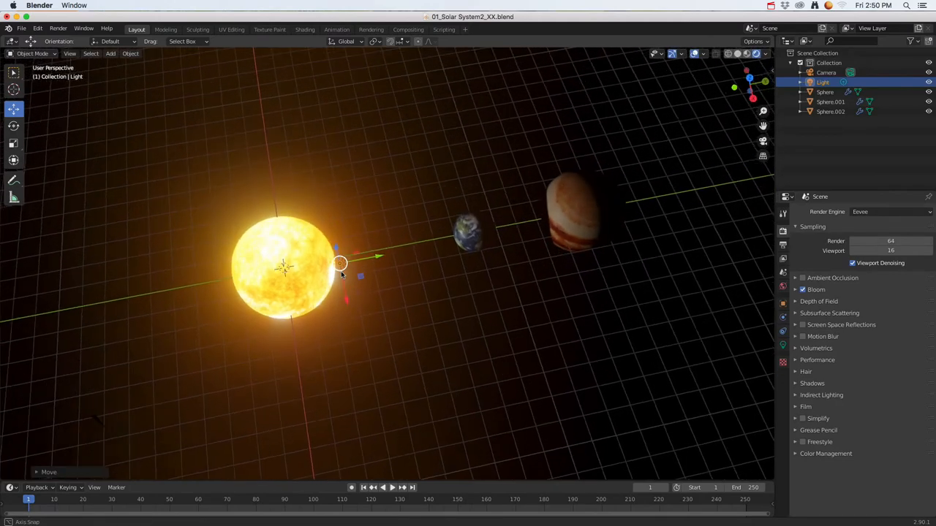
drag(339, 263, 330, 280)
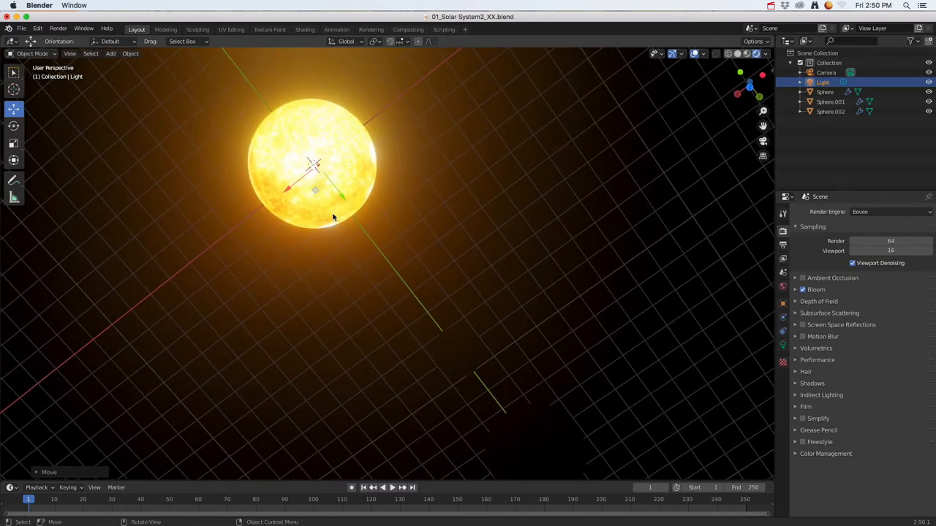
mouse_move(329, 167)
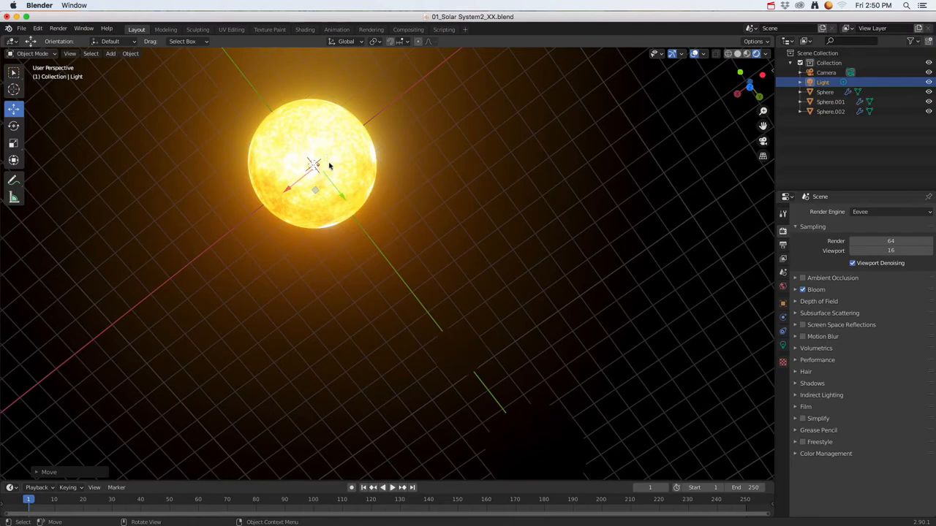
mouse_move(357, 158)
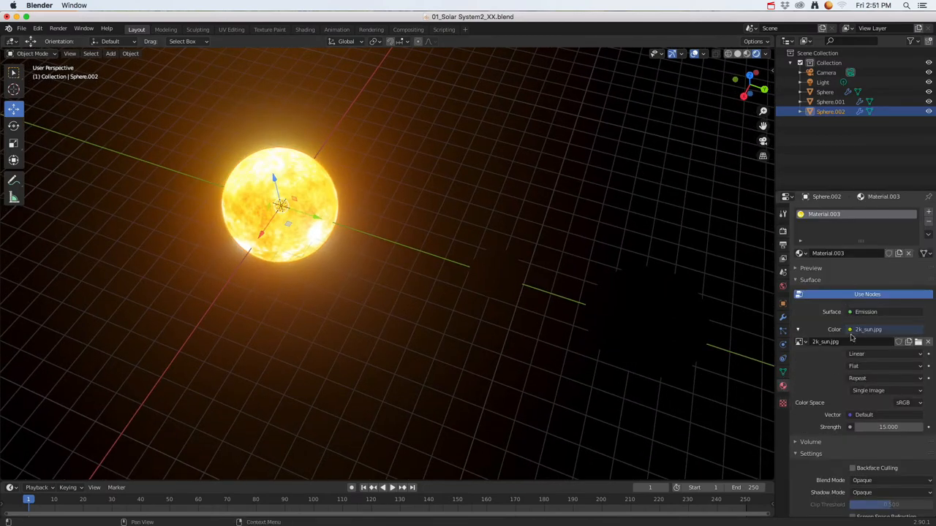
Set the sun material's Shadow Mode to None so the inner light reaches the planets.
click(810, 268)
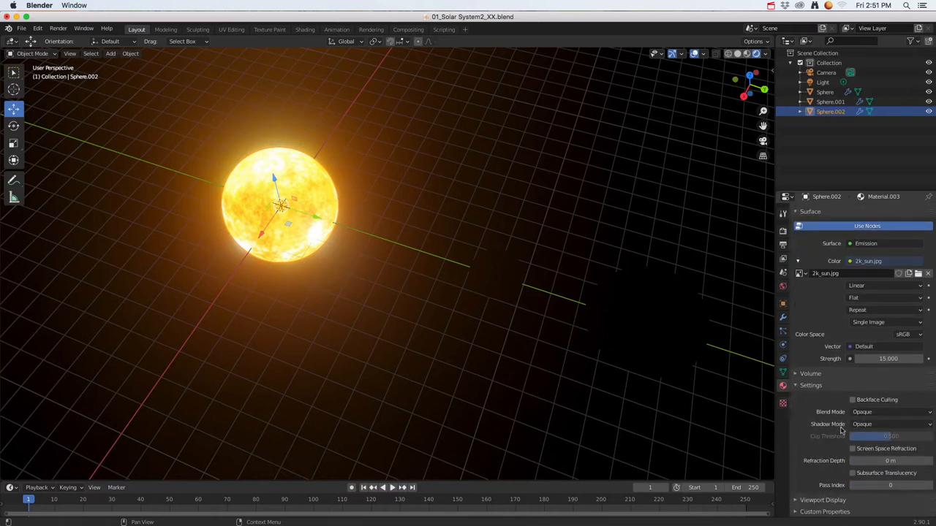
click(889, 424)
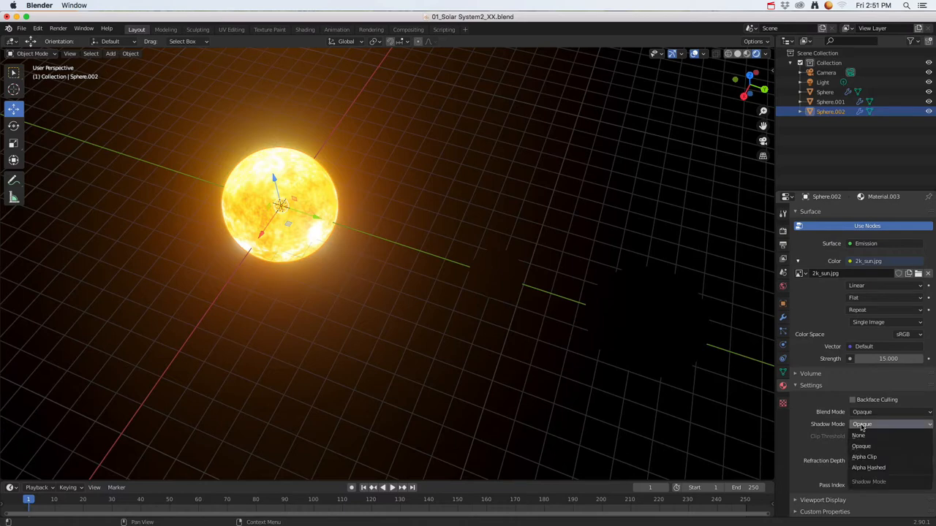
click(859, 435)
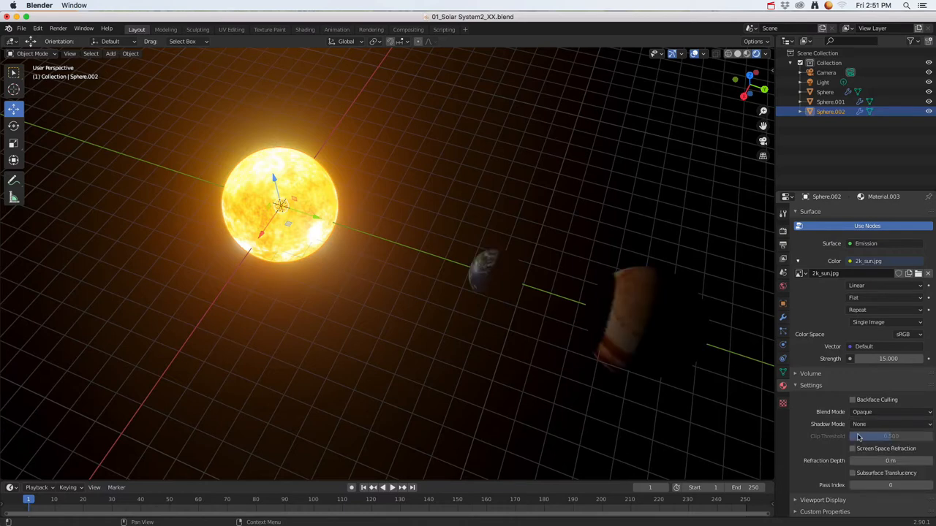
mouse_move(336, 237)
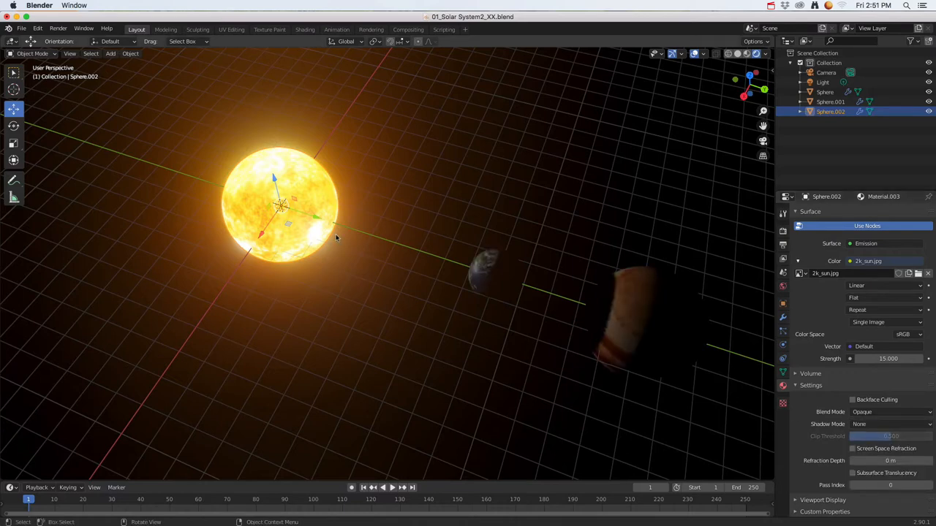
mouse_move(401, 285)
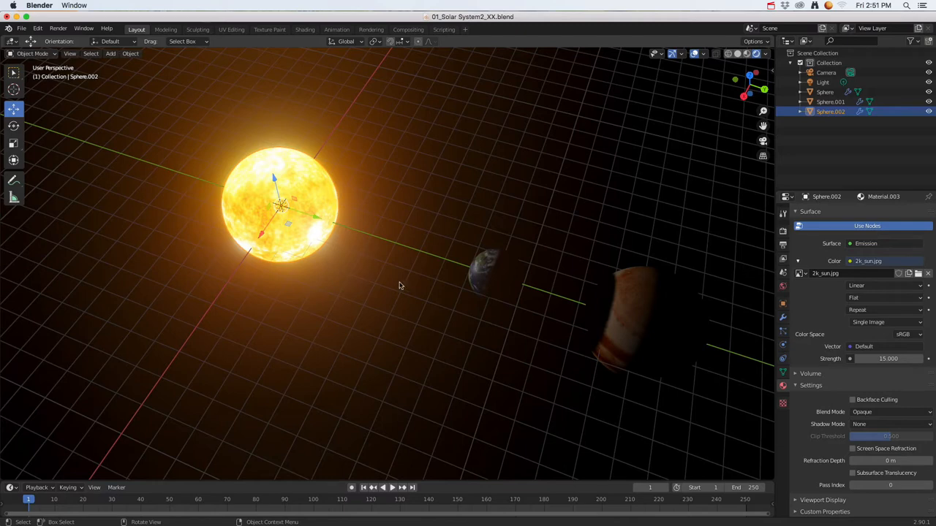
drag(401, 285, 551, 237)
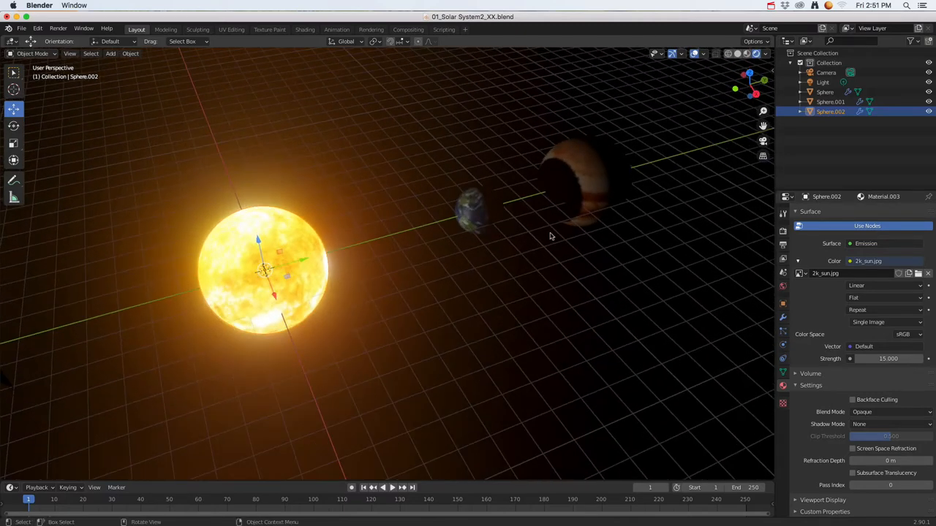
mouse_move(563, 182)
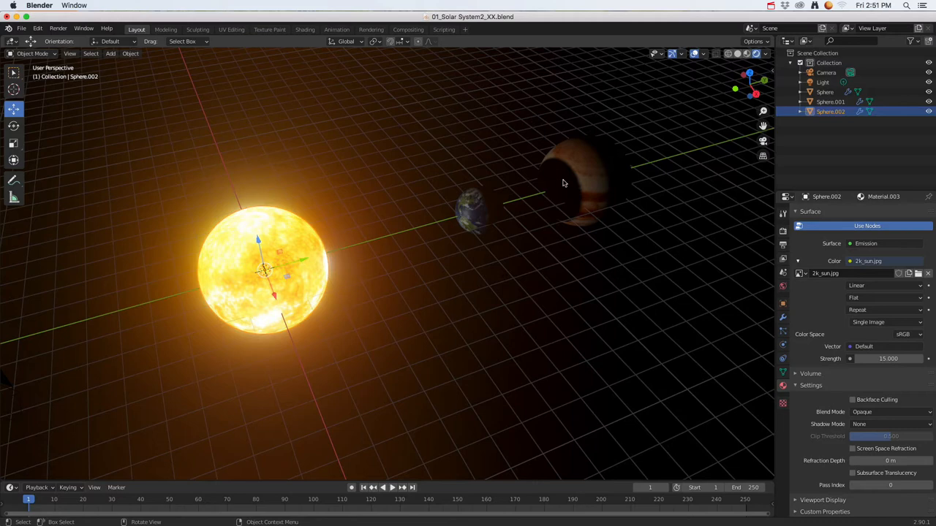
mouse_move(561, 199)
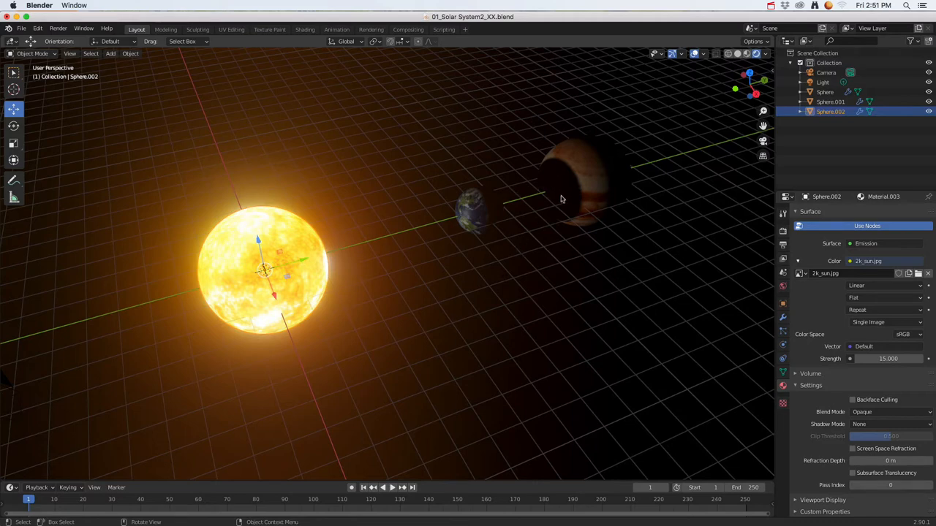
mouse_move(592, 178)
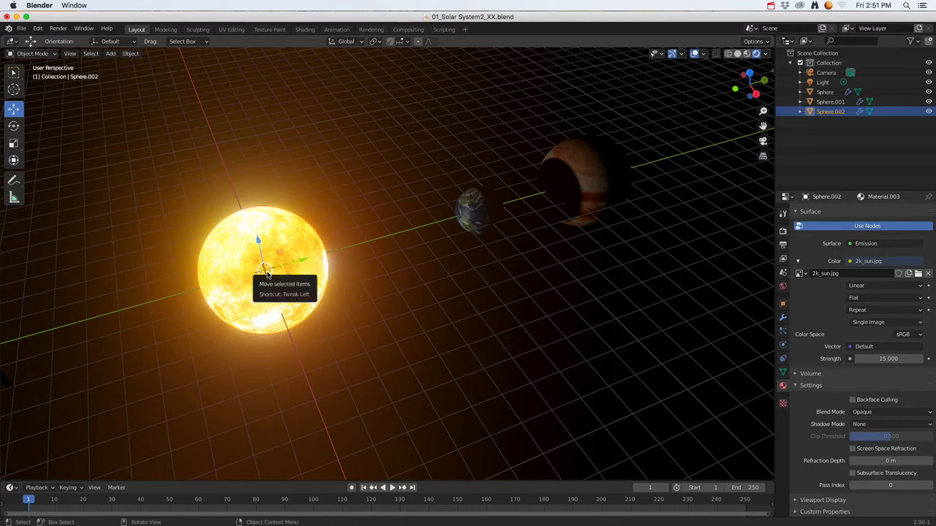
mouse_move(410, 199)
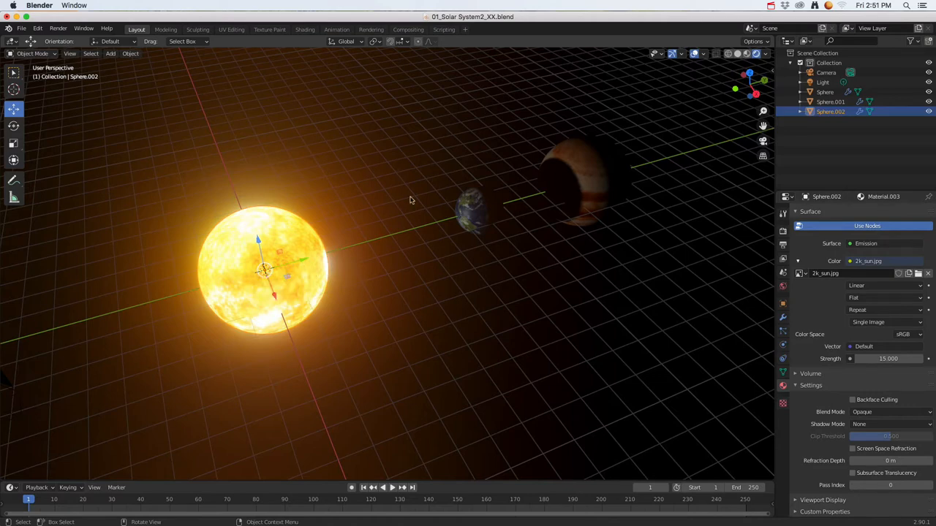
mouse_move(272, 277)
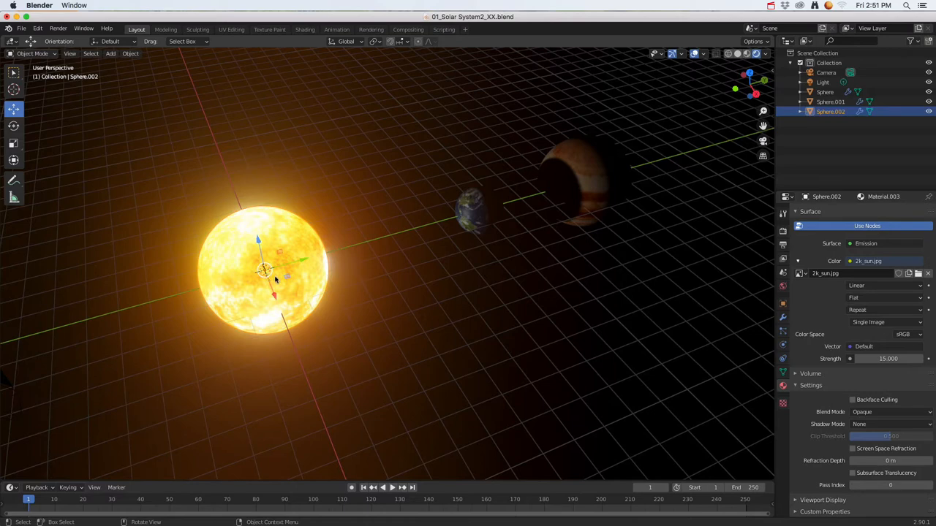
Select the light inside the sun via wireframe view and set its Power to 5000 W.
key(z)
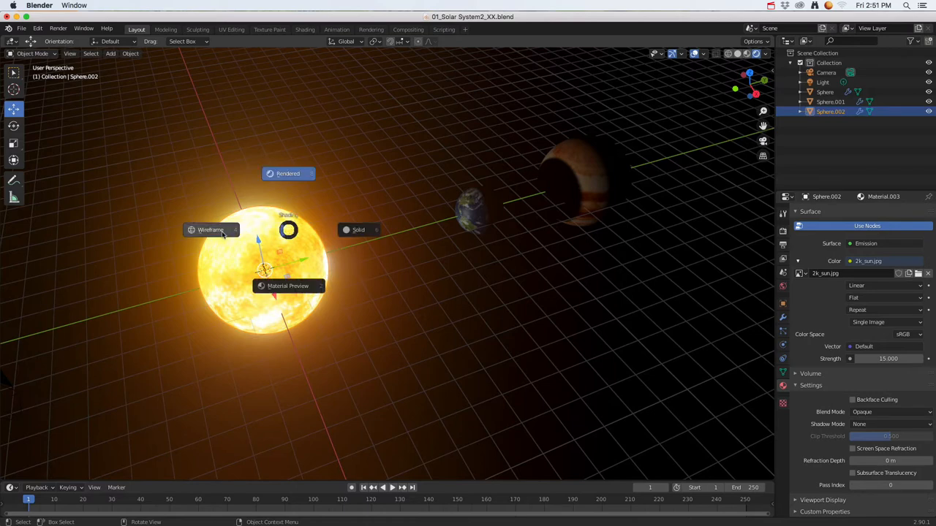
click(210, 230)
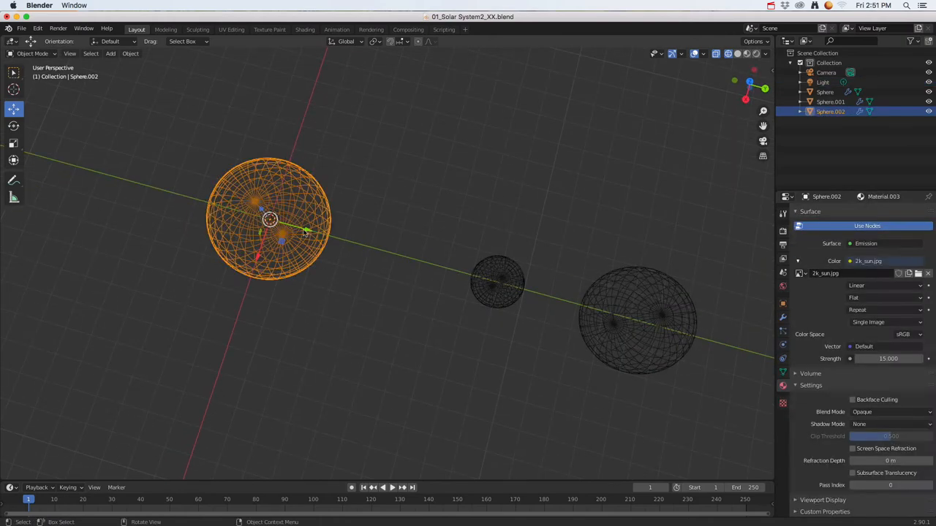
click(823, 82)
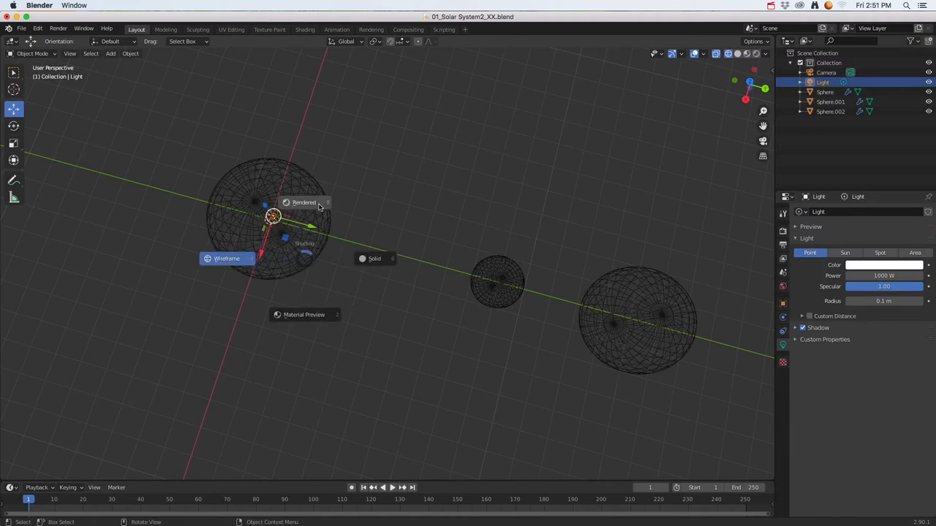
click(305, 202)
text(2)
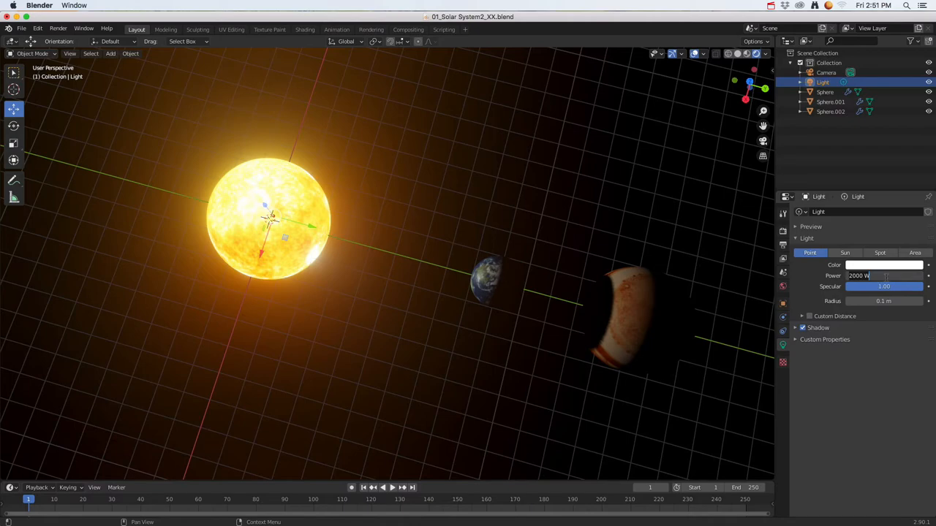
text(5000)
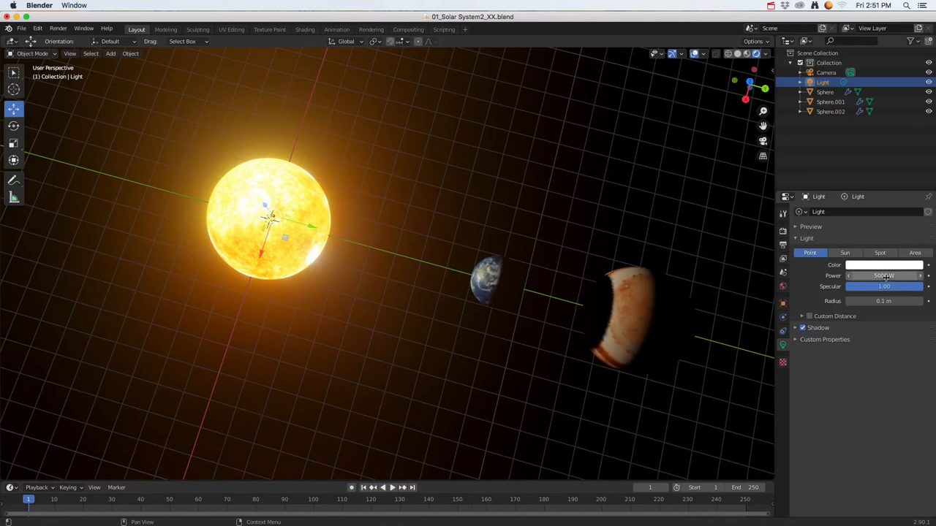
drag(365, 293, 483, 278)
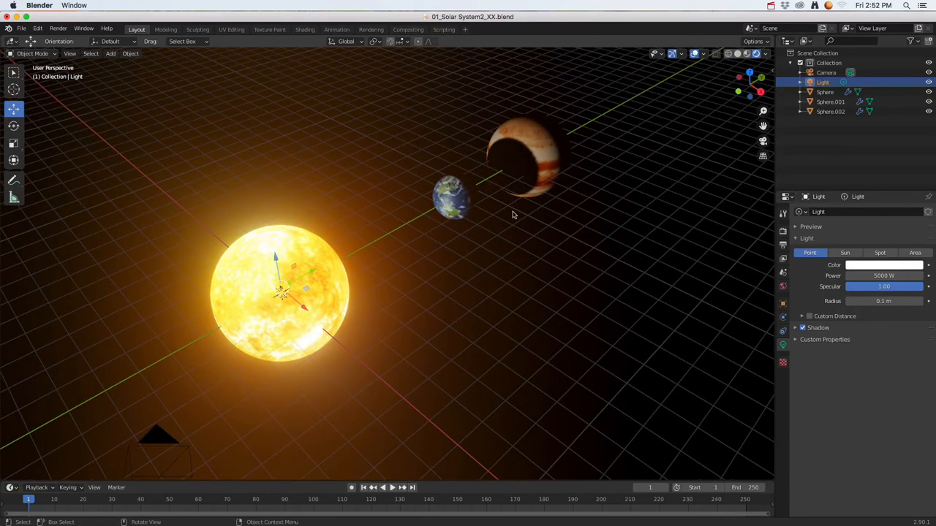
mouse_move(371, 202)
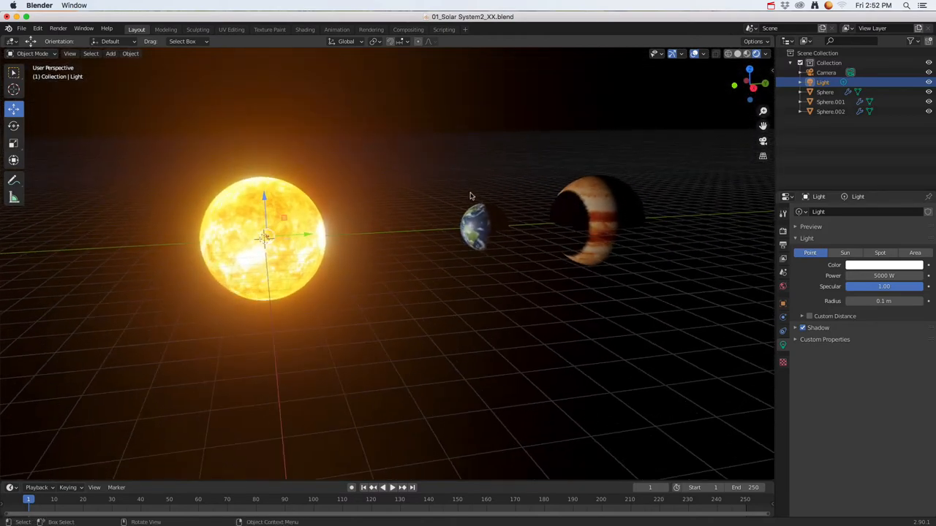
Drag the world Background Color value down to plain black.
click(783, 285)
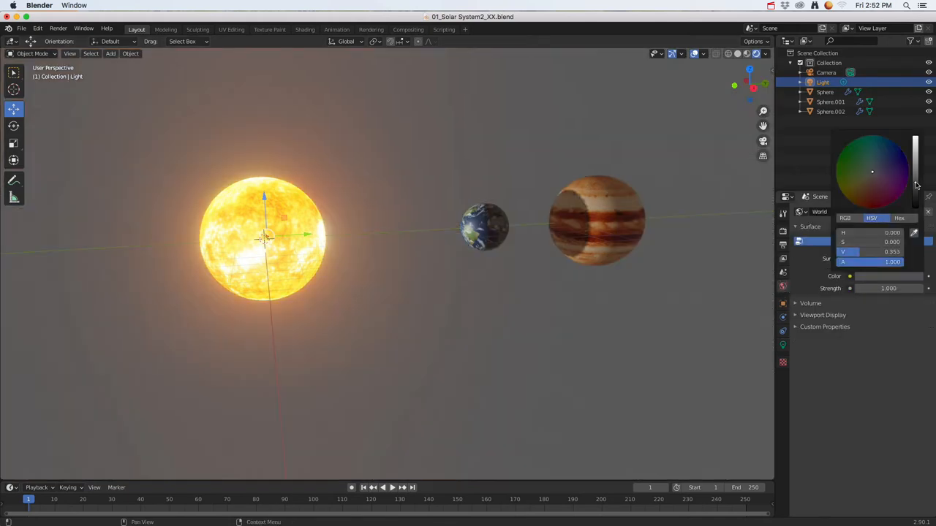
drag(915, 163, 915, 197)
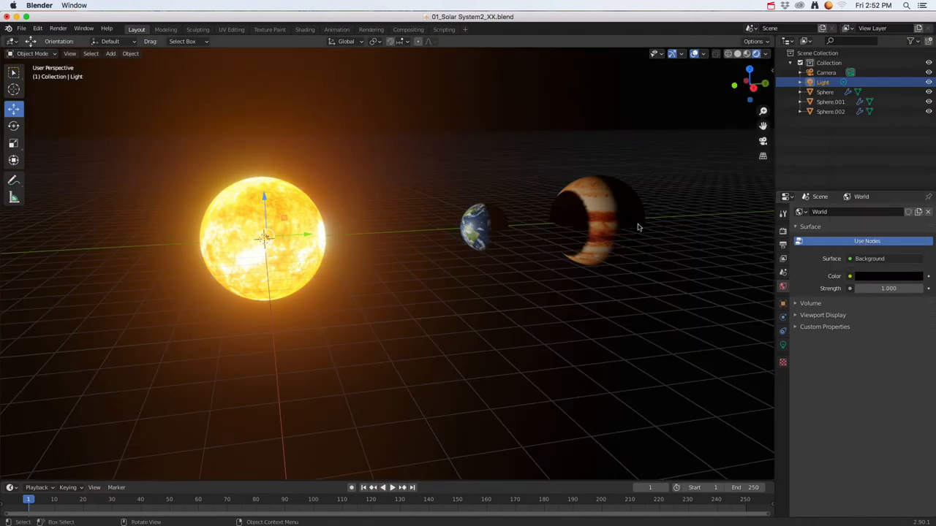
mouse_move(473, 203)
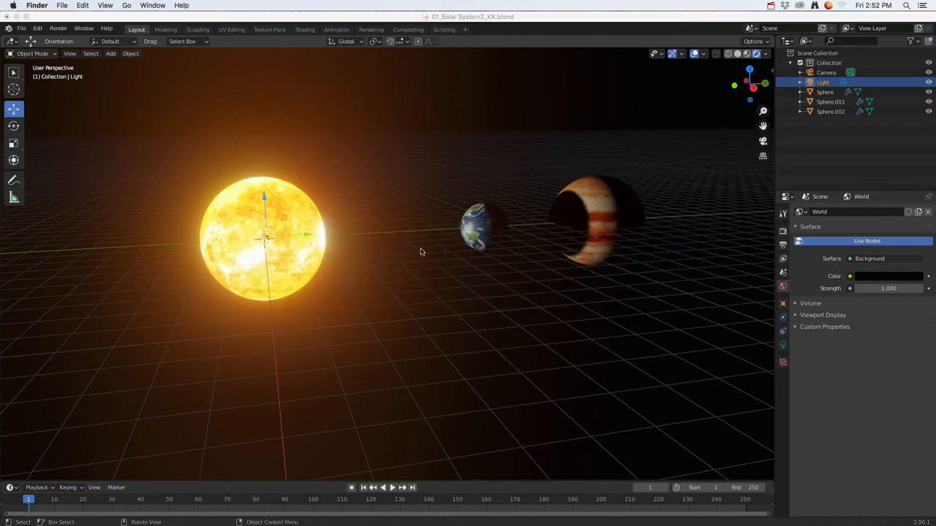
mouse_move(178, 120)
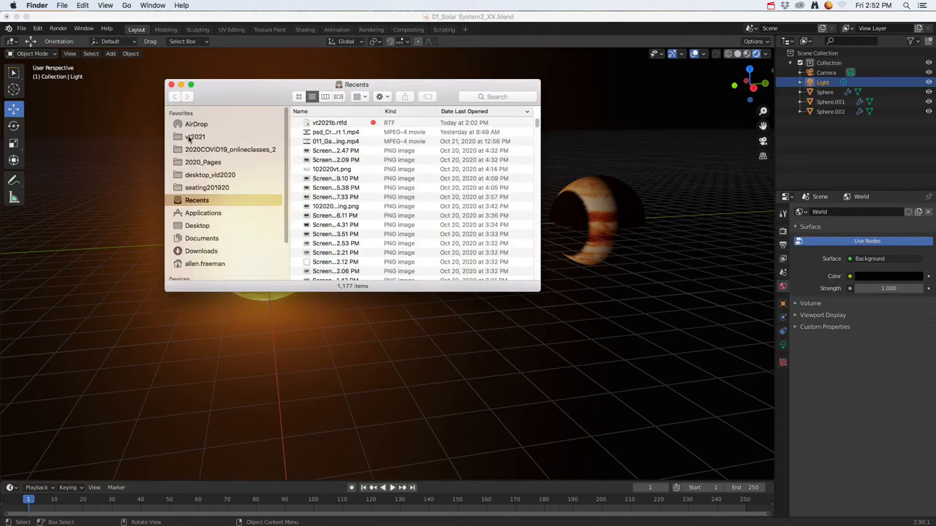
Browse vt2021 > textures as thumbnails and Quick Look the space.png starfield.
click(195, 137)
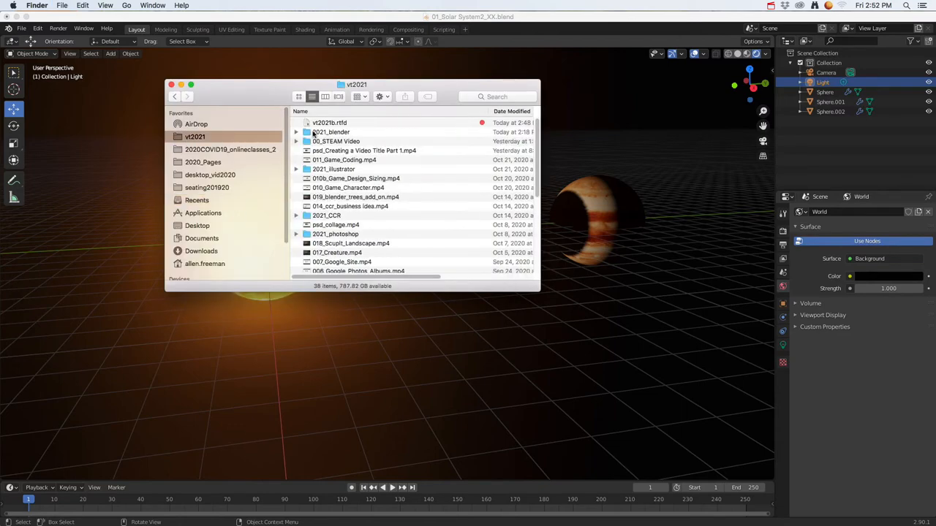
double_click(330, 132)
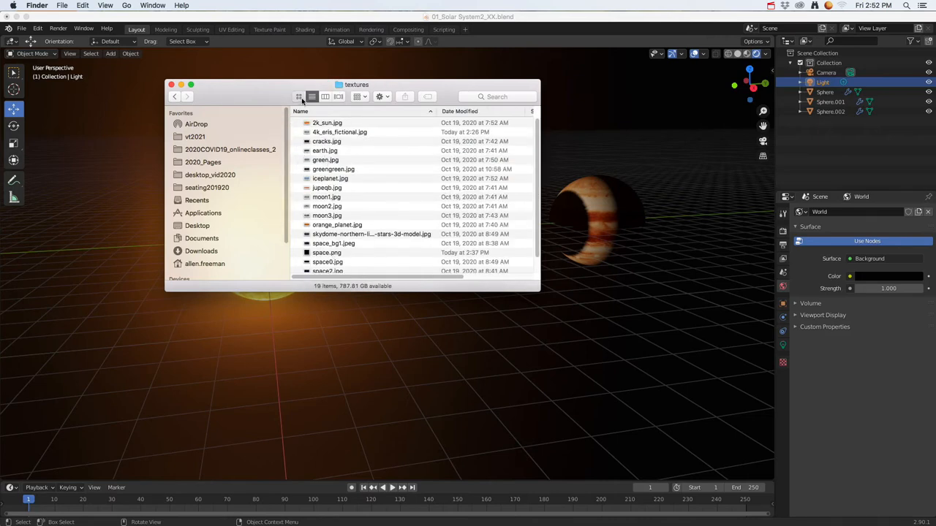
click(298, 97)
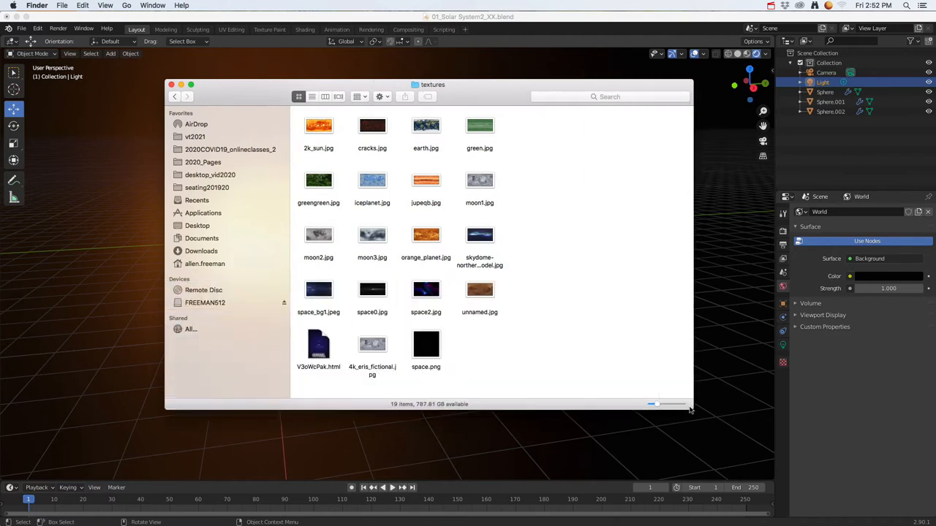
double_click(426, 344)
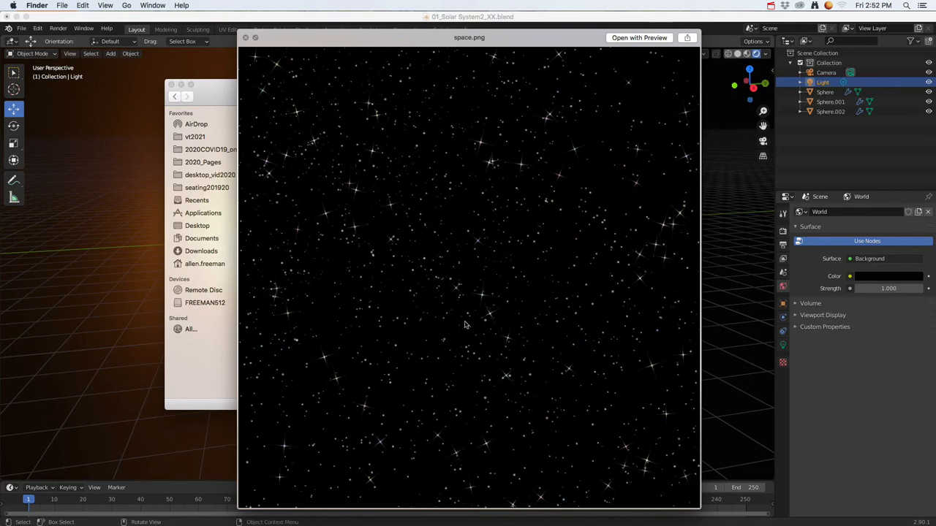
mouse_move(459, 188)
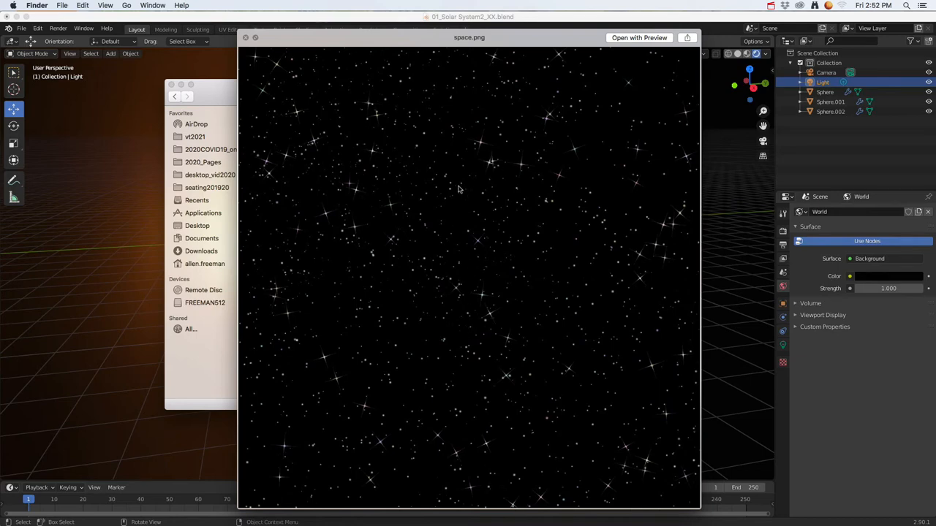
mouse_move(491, 218)
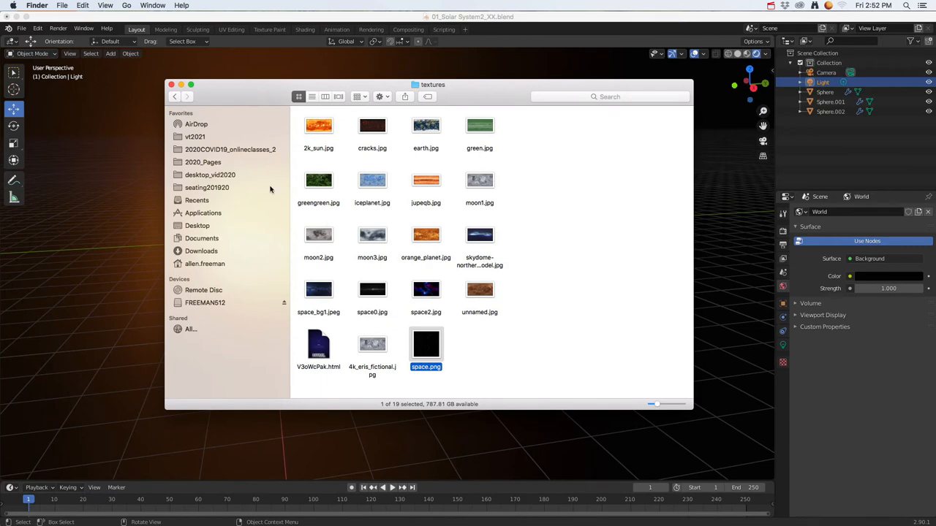
mouse_move(537, 28)
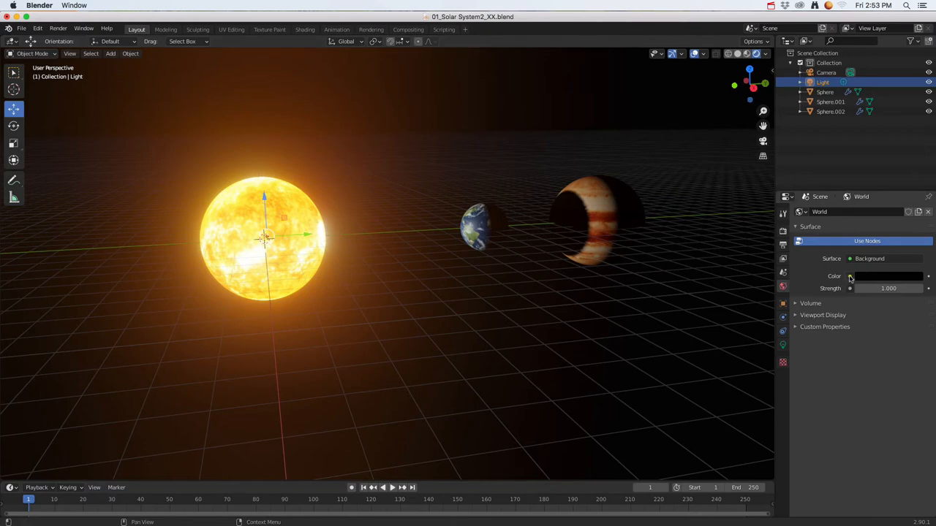
Feed an Environment Texture into the world Color and load space.png from textures.
click(848, 275)
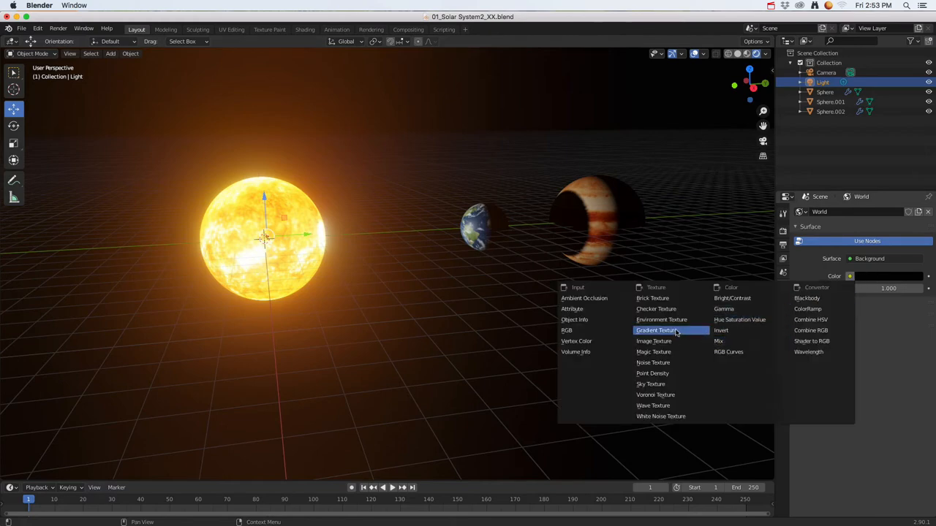
mouse_move(661, 318)
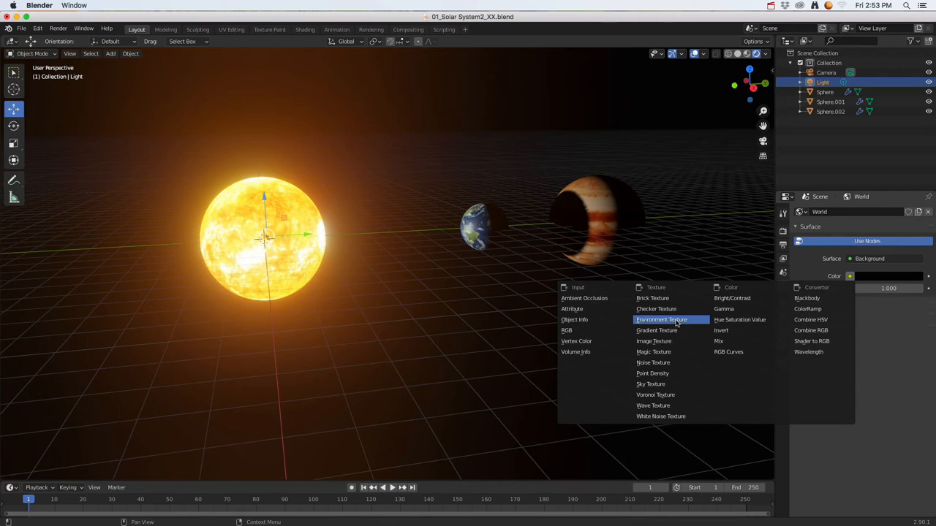
click(660, 318)
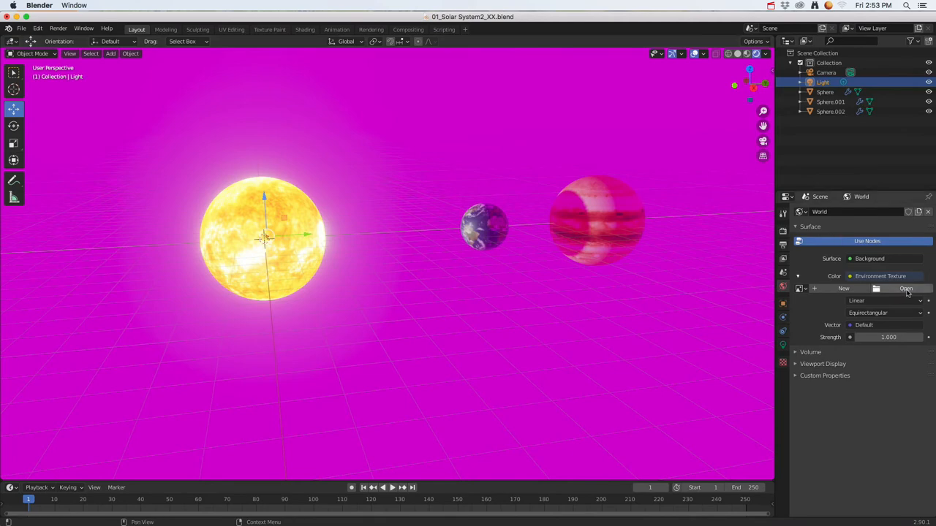
click(905, 288)
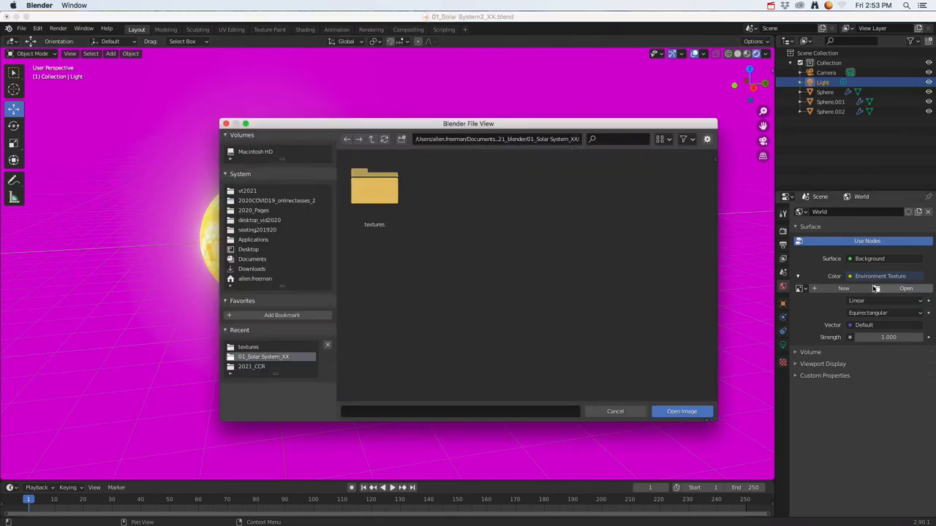
double_click(374, 188)
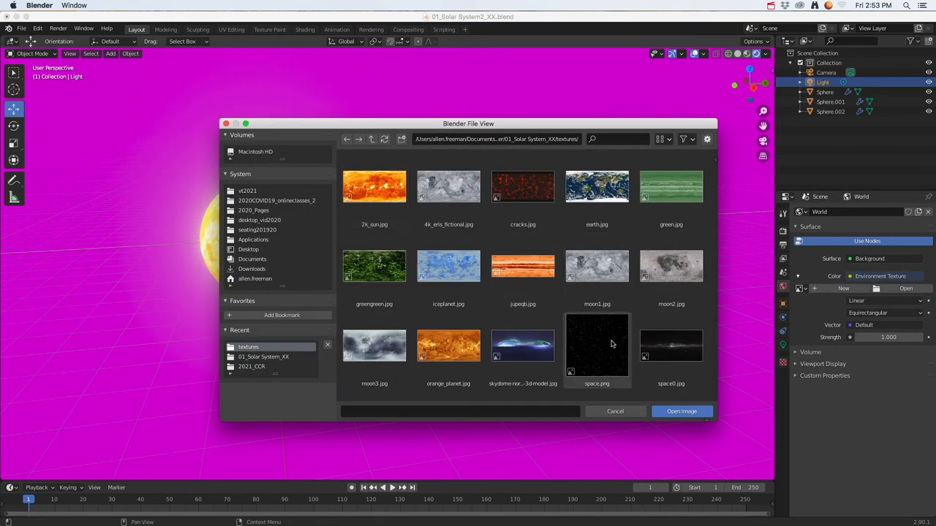
click(596, 345)
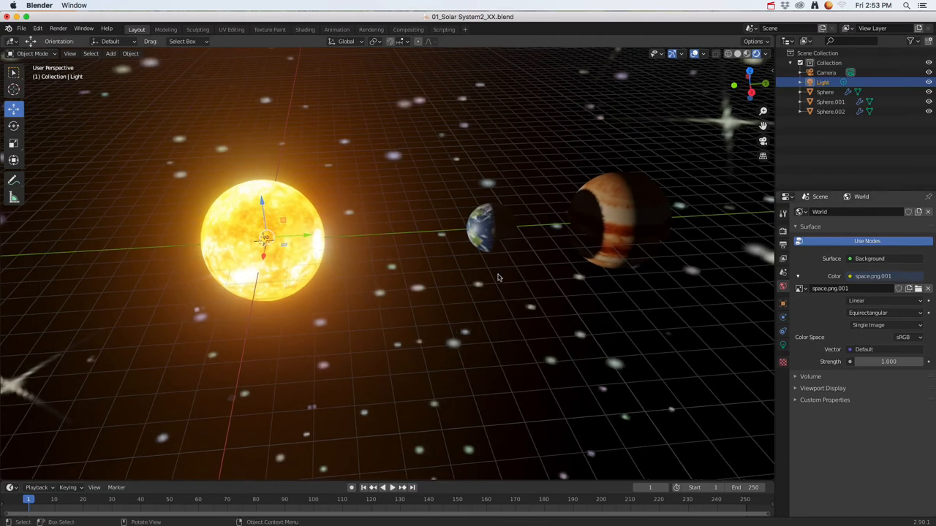
Remove the Environment Texture link so the world colour is plain black again.
drag(498, 278, 442, 249)
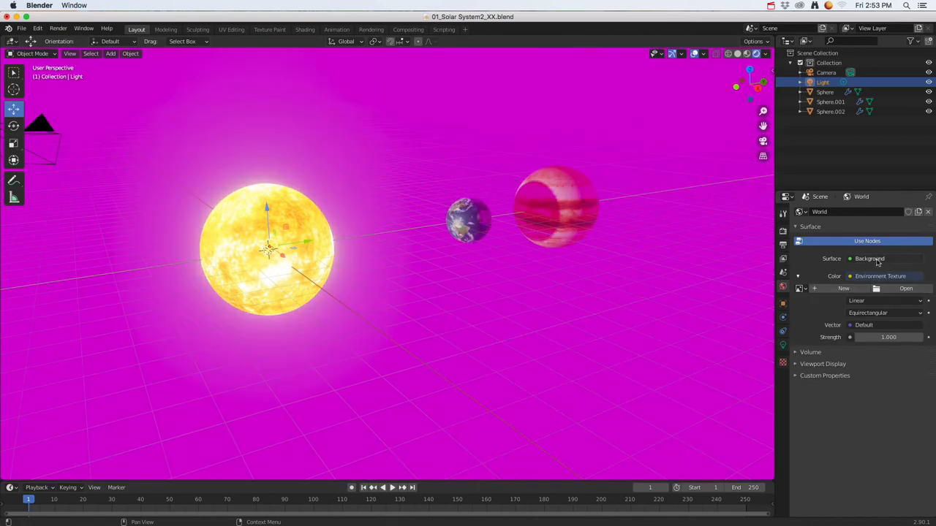
click(880, 276)
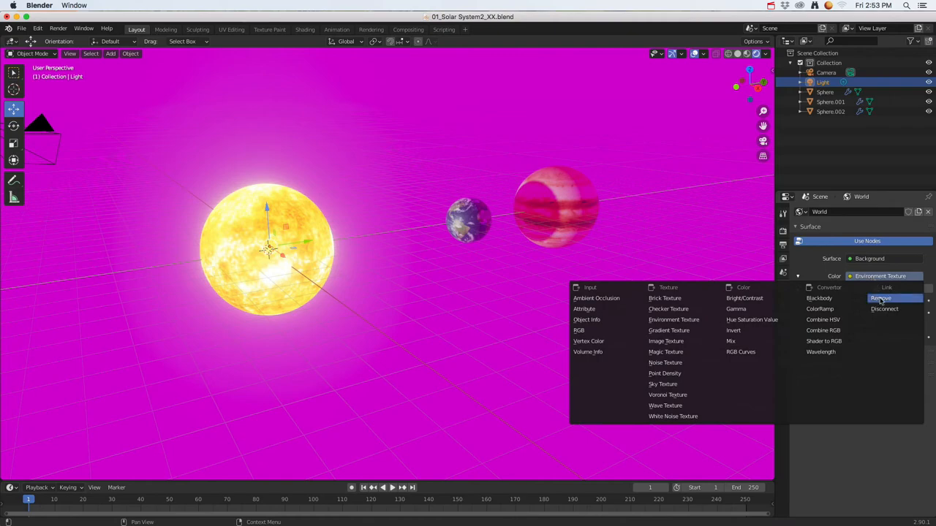
click(880, 298)
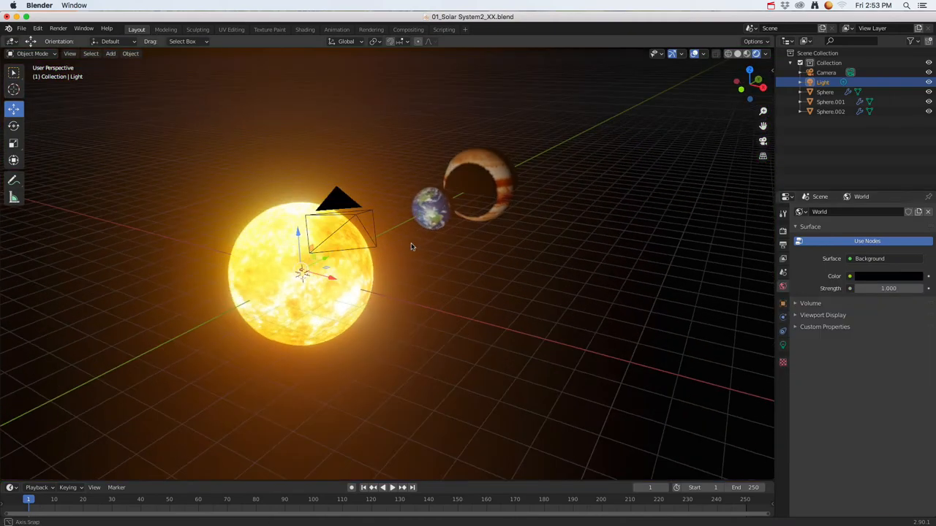
drag(412, 245, 483, 269)
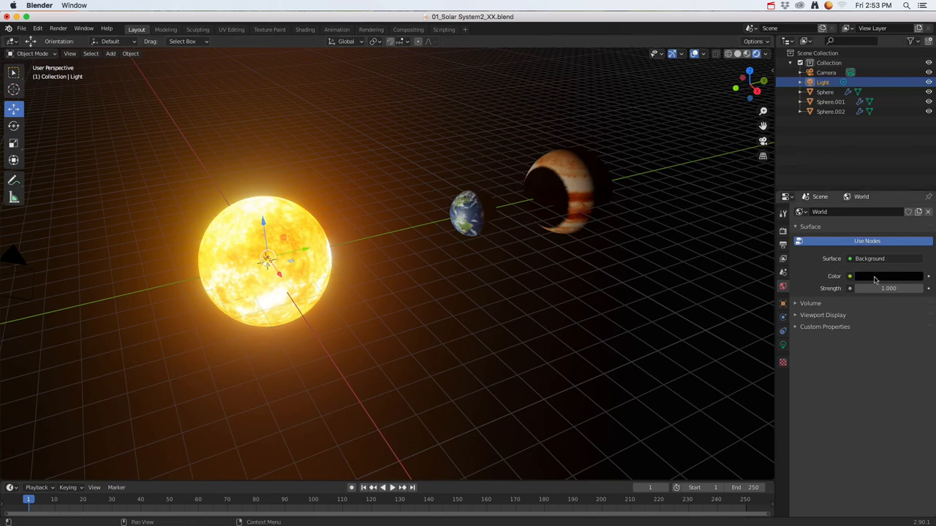
Add an Environment Texture to the world Color and load the space2.jpg nebula image.
click(849, 276)
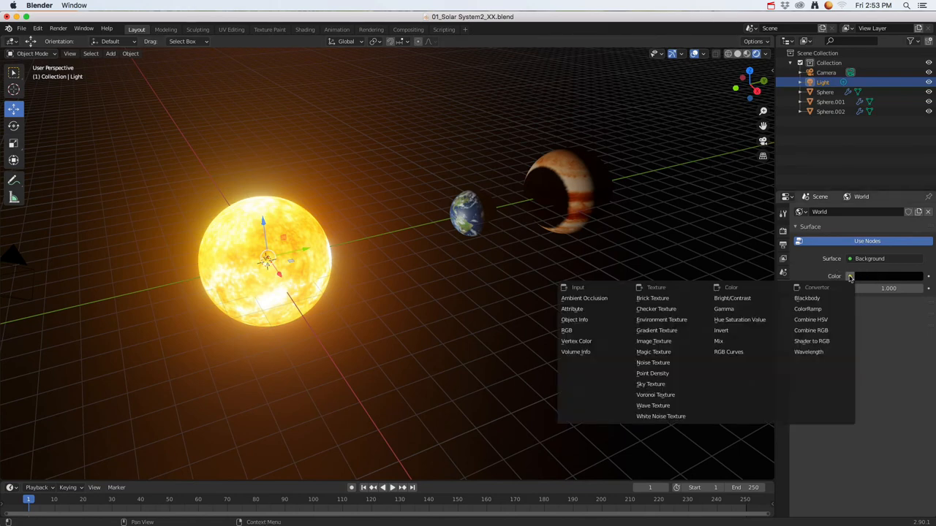
mouse_move(656, 331)
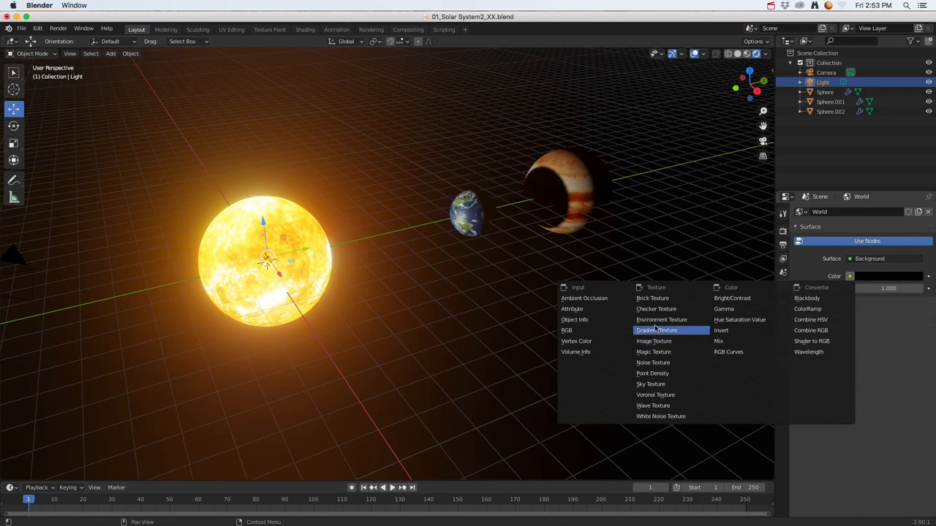
click(661, 319)
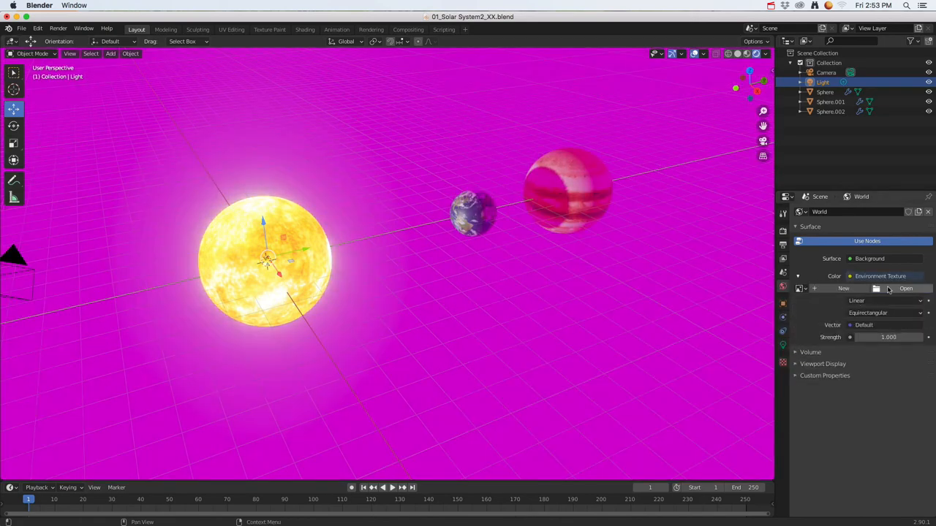
click(905, 288)
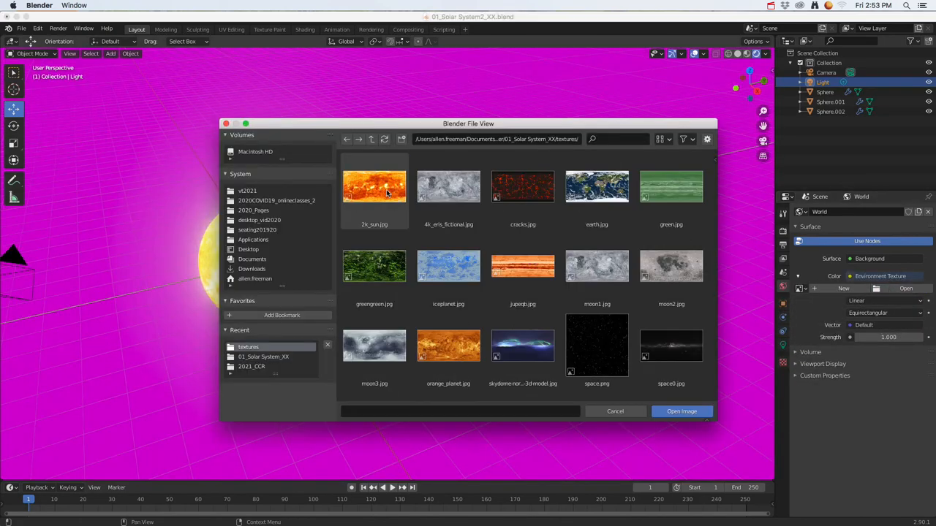
click(669, 345)
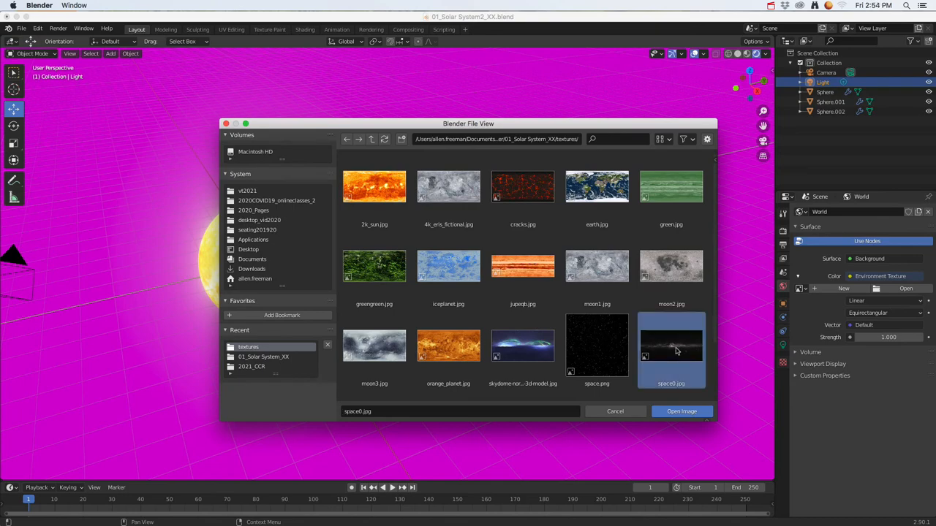
click(682, 410)
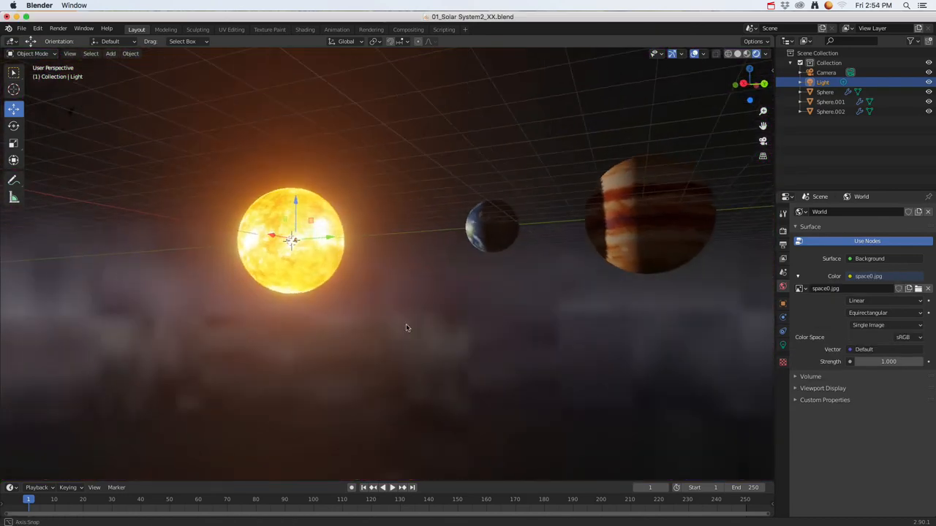
Load the skydome jpg into the Environment Texture so the starry blue sky shows behind the planets.
drag(406, 327, 274, 338)
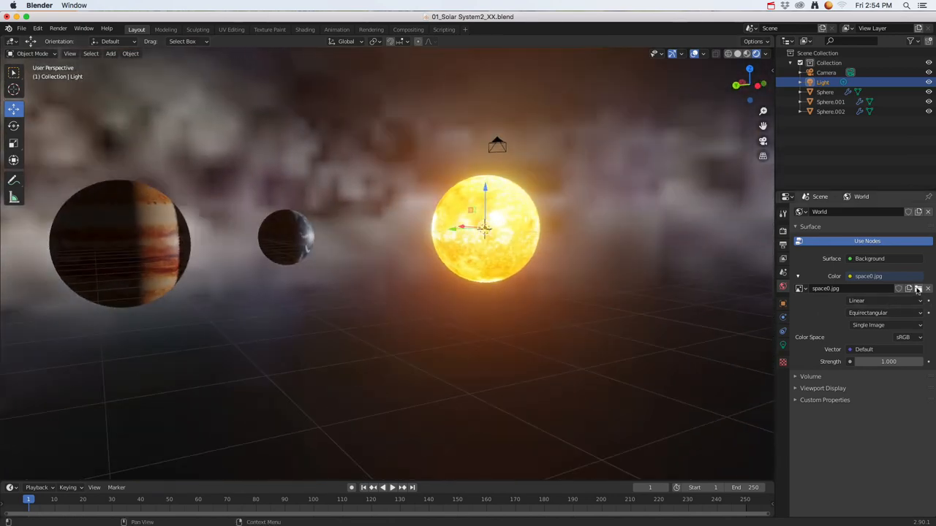
click(918, 288)
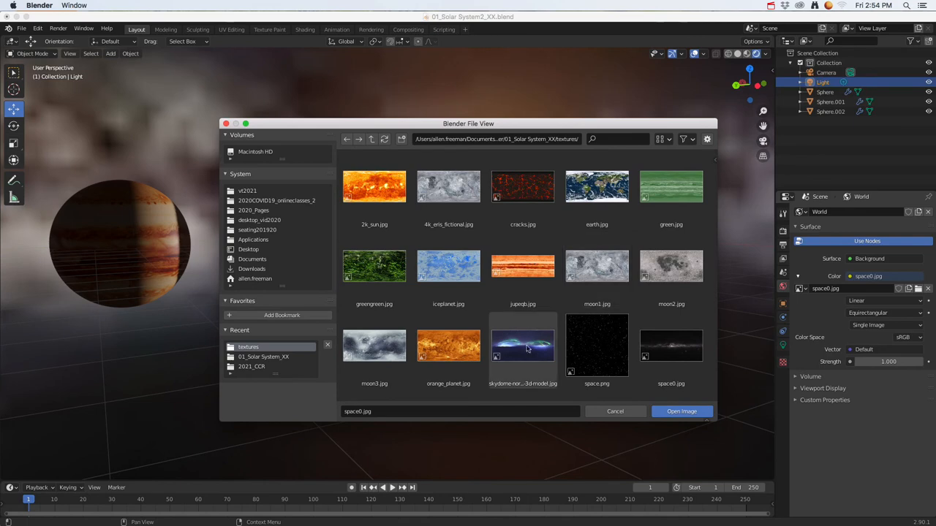
click(522, 345)
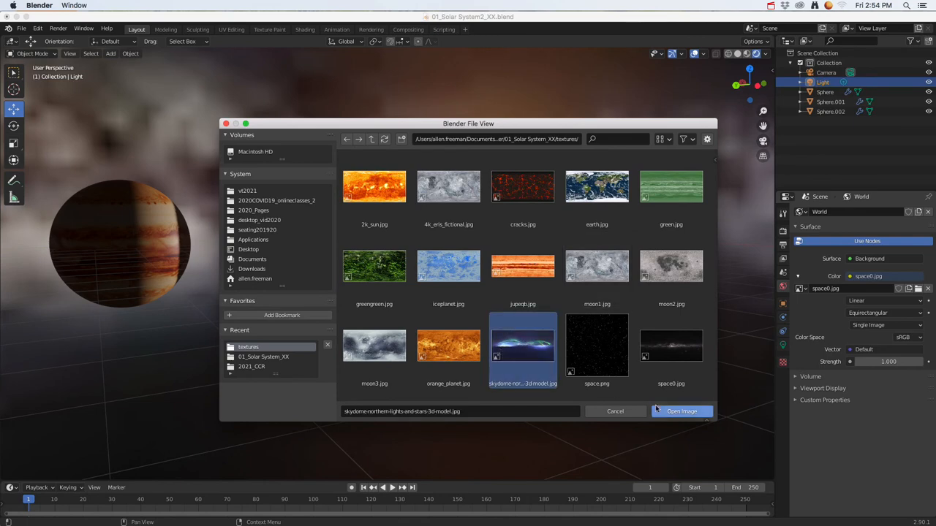
click(681, 411)
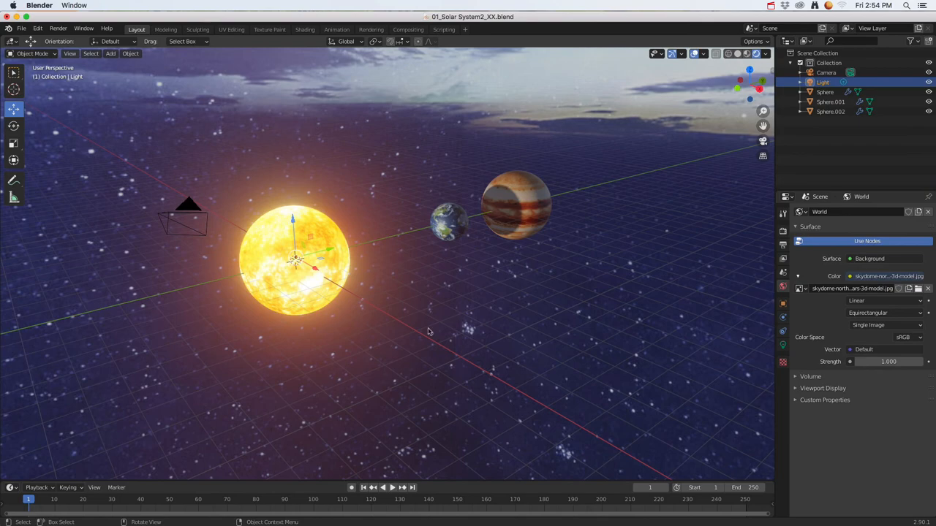
mouse_move(437, 320)
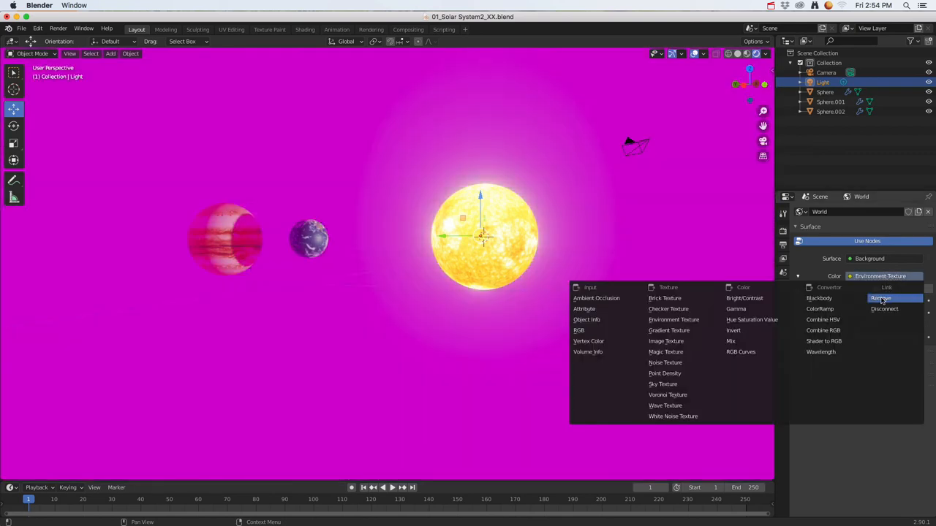
Remove the Environment Texture from the world Color socket, leaving a plain black background.
click(880, 298)
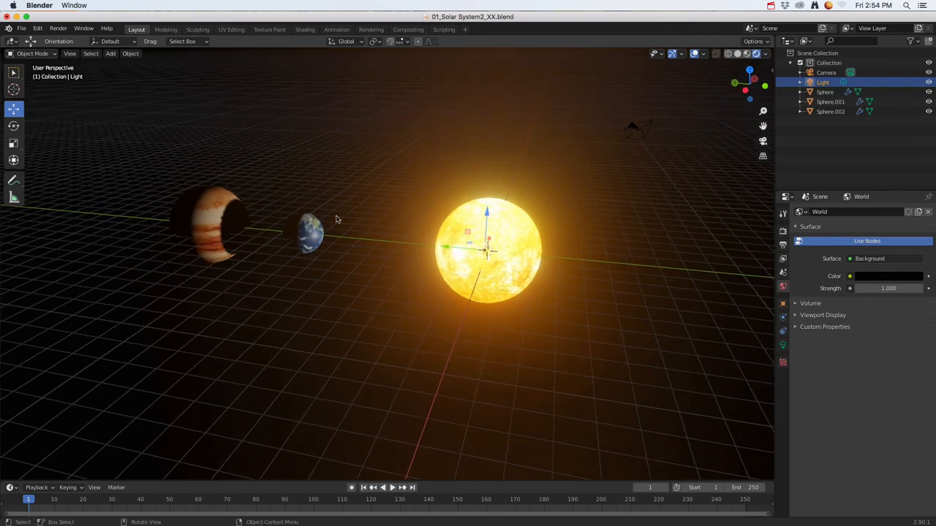
mouse_move(553, 234)
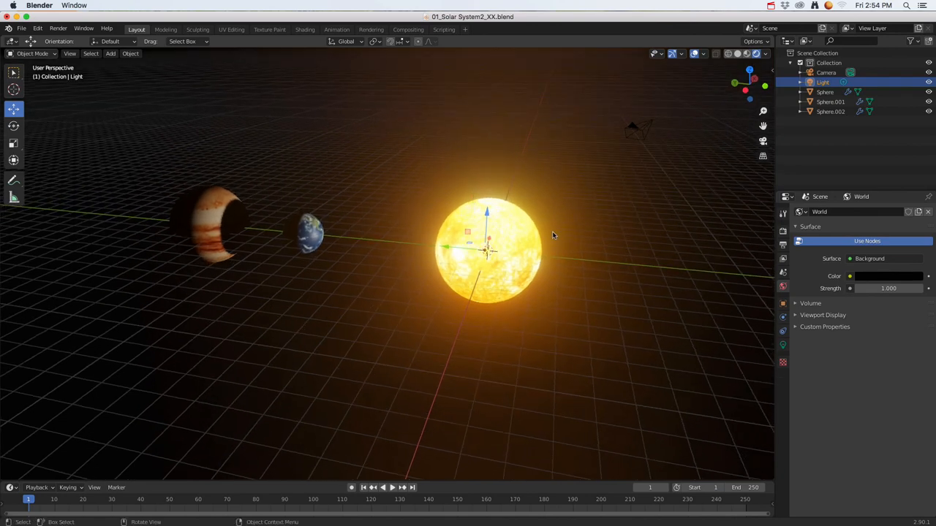